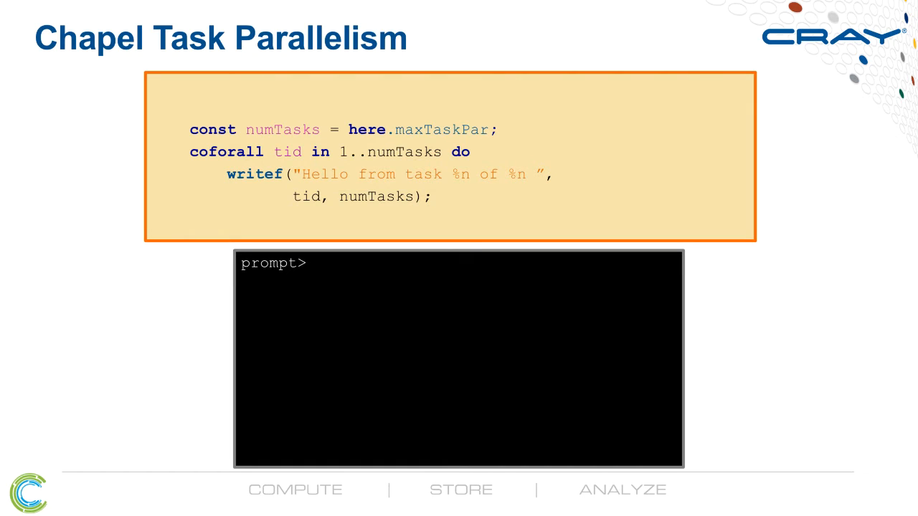
# - Show the terminal compiling taskParallel.chpl and running ./taskParallel
pyautogui.write('chpl taskParallel.chpl -o taskParallel')
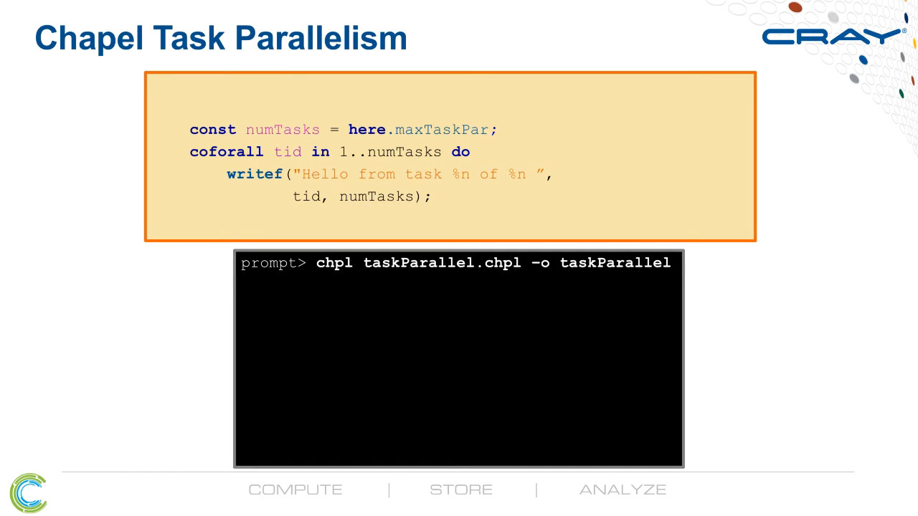
pyautogui.write('./taskParallel')
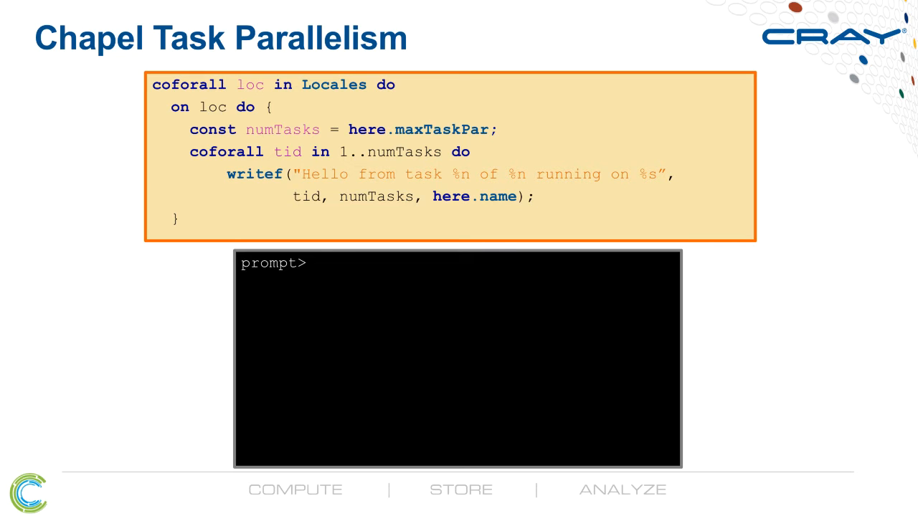
# - Show taskParallel compiled and launched with ./taskParallel -nl 2, then advance the build
pyautogui.write('chpl taskParallel.chpl -o taskParallel')
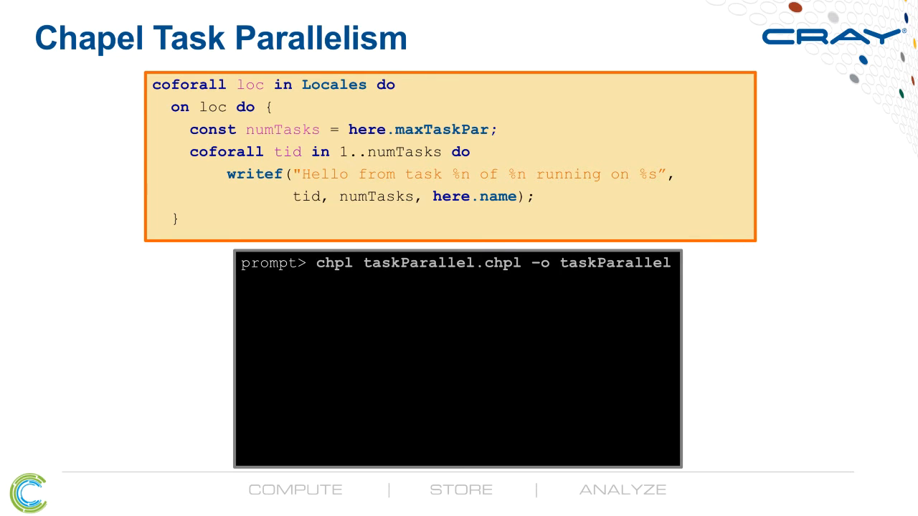
pyautogui.write('./taskParallel -nl 2')
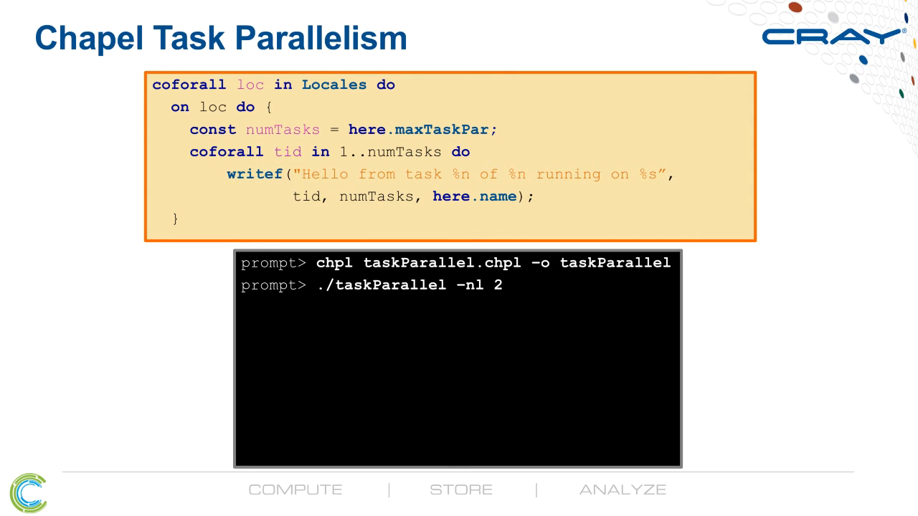
pyautogui.press('Return')
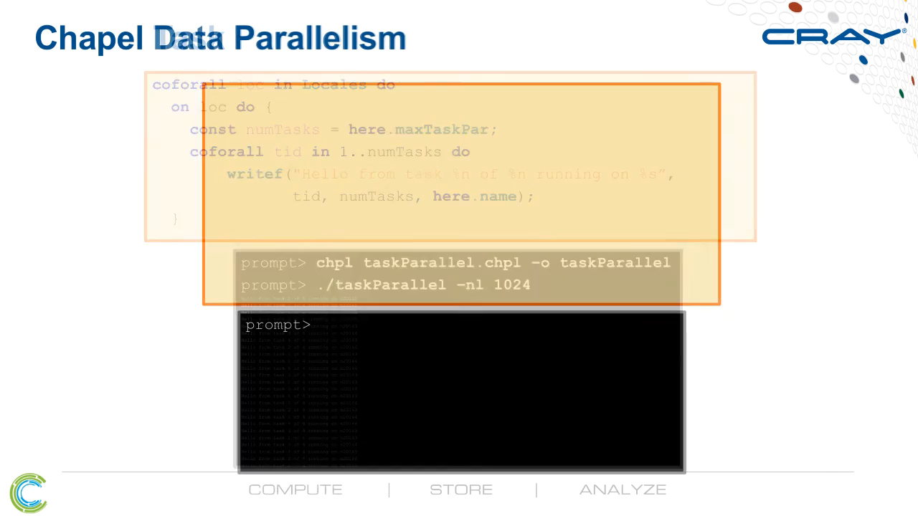
# - Show dataParallel.chpl compiled and run with ./dataParallel --n=5 -nl 4
pyautogui.press('Right')
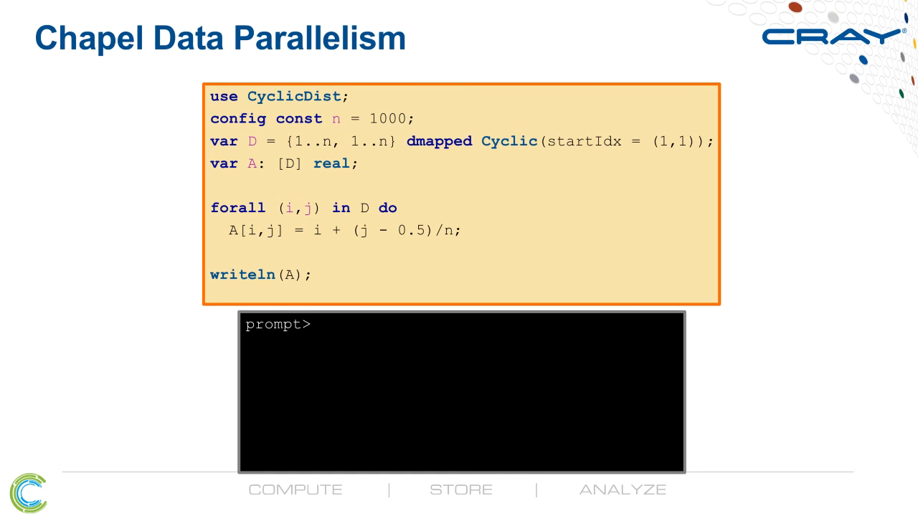
pyautogui.write('chpl dataParallel.chpl -o dataParallel')
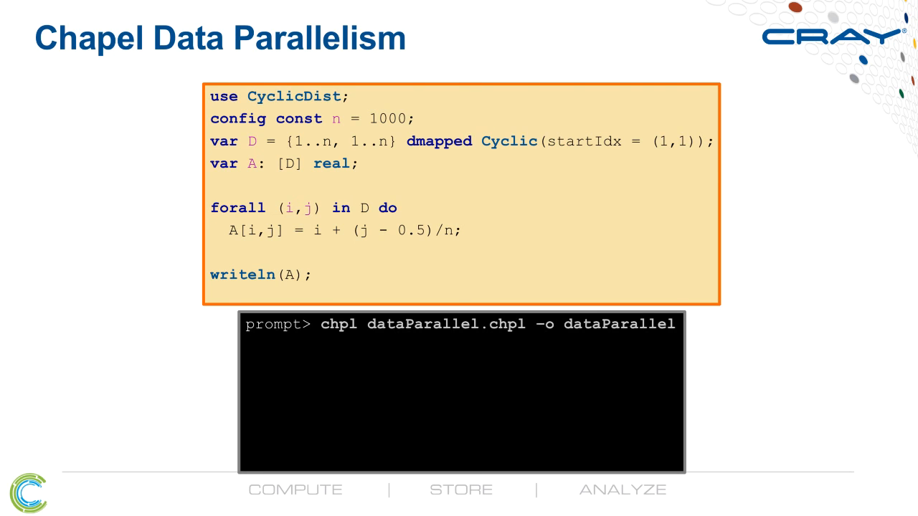
pyautogui.write('./dataParallel --n=5 -nl 4')
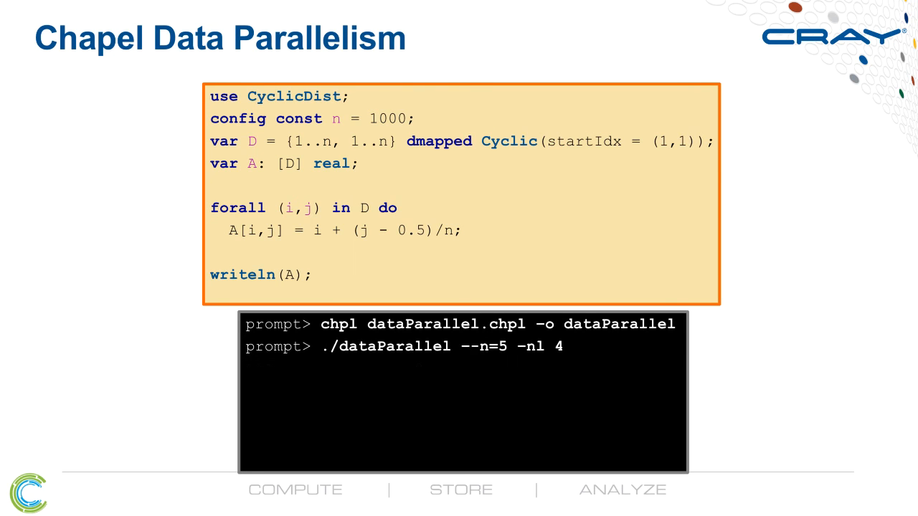